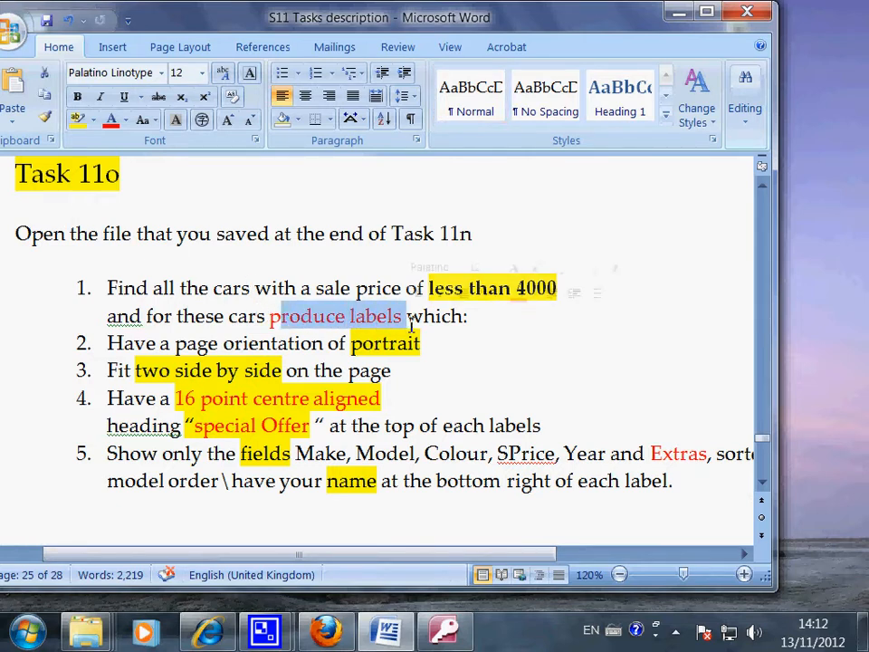
Highlight 'produce labels' and 'Extras' in the task description
click(391, 371)
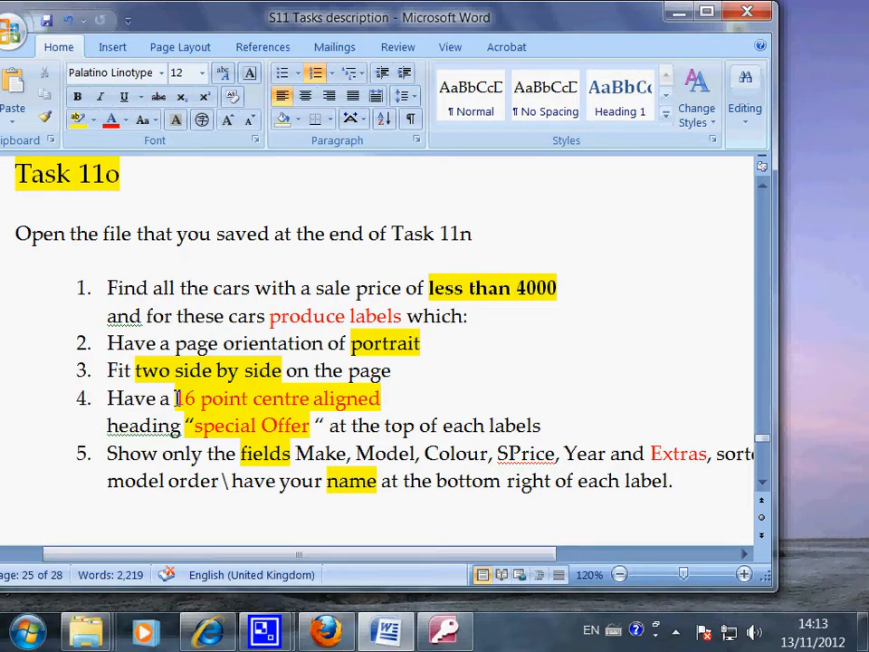
drag(178, 399, 575, 481)
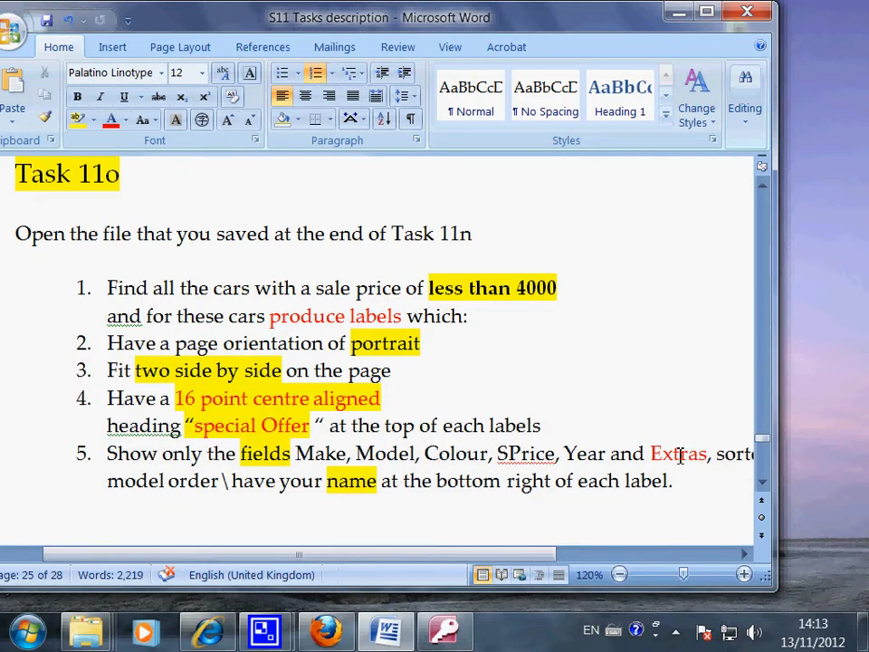
double_click(679, 453)
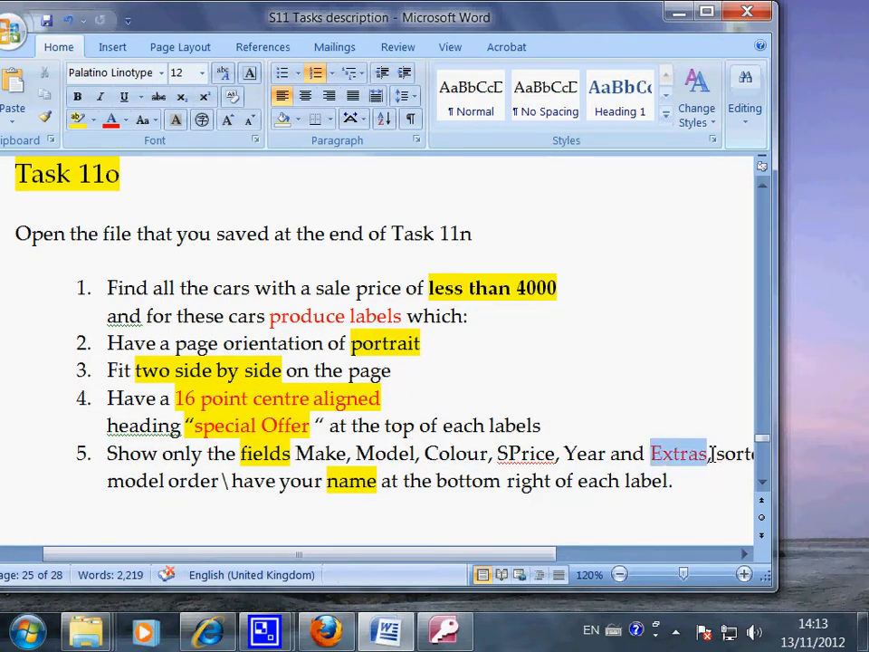
double_click(678, 453)
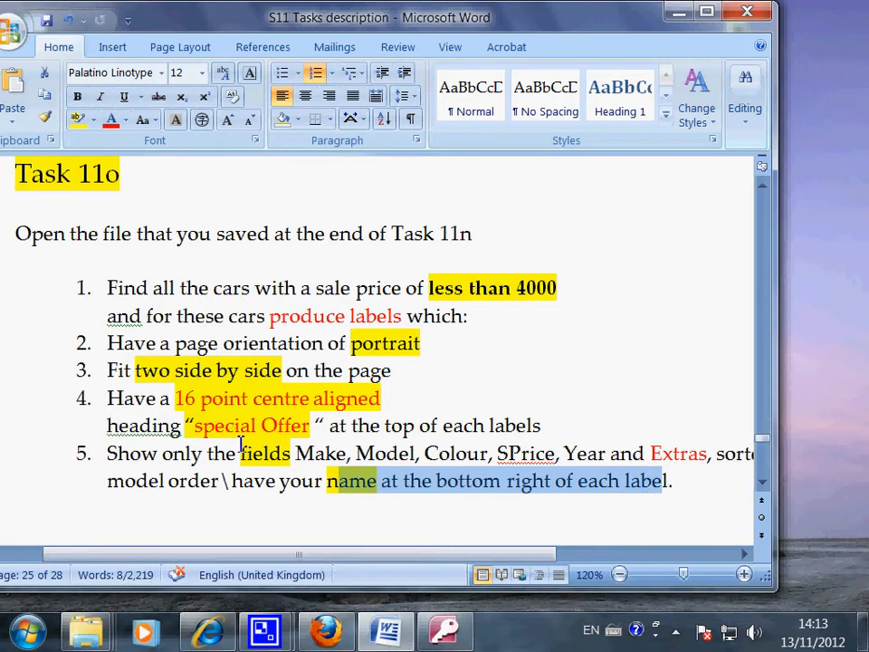
mouse_move(434, 515)
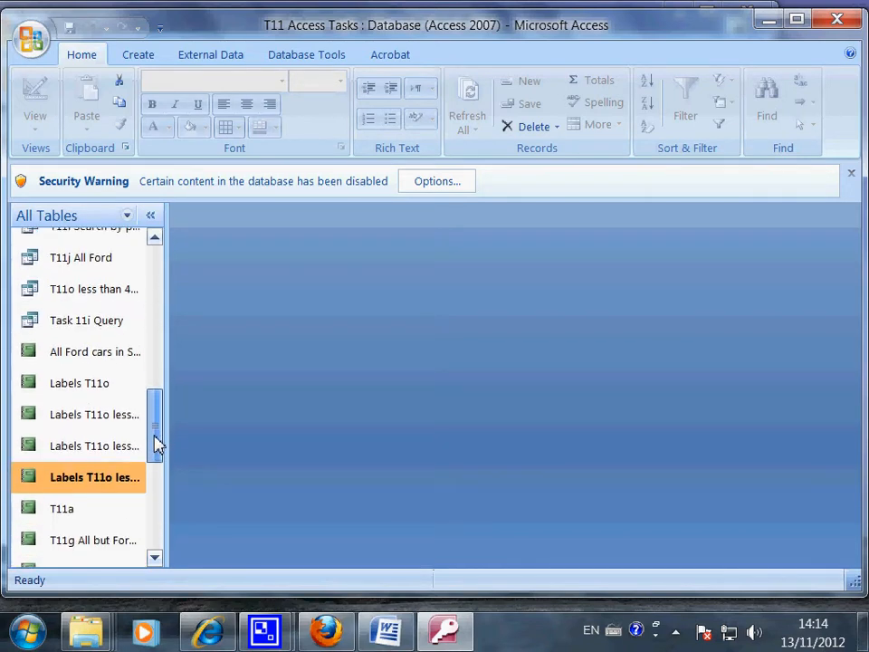
Open the Labels T11o less than 4K report and bring up its view options
scroll(down, 3)
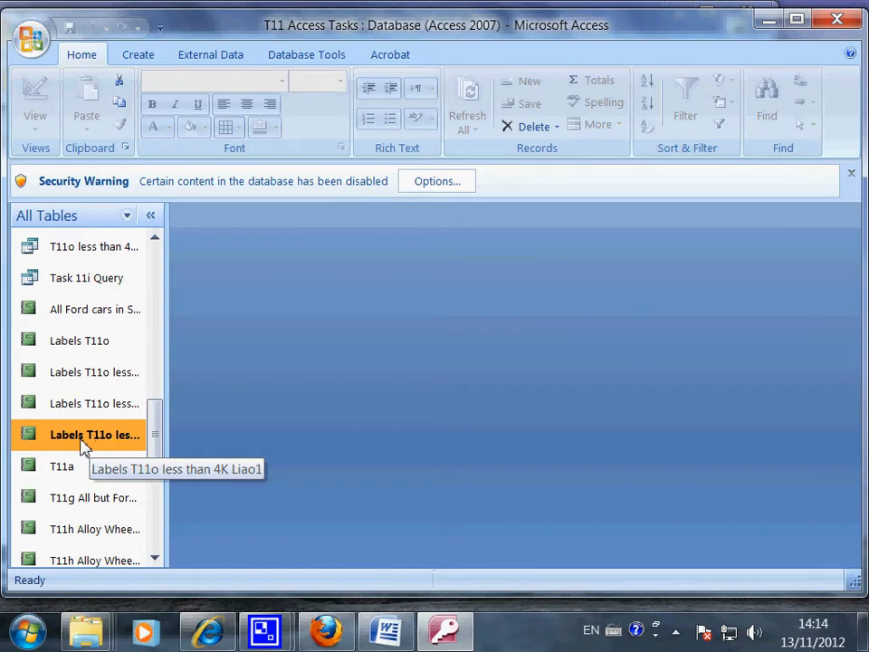
double_click(94, 434)
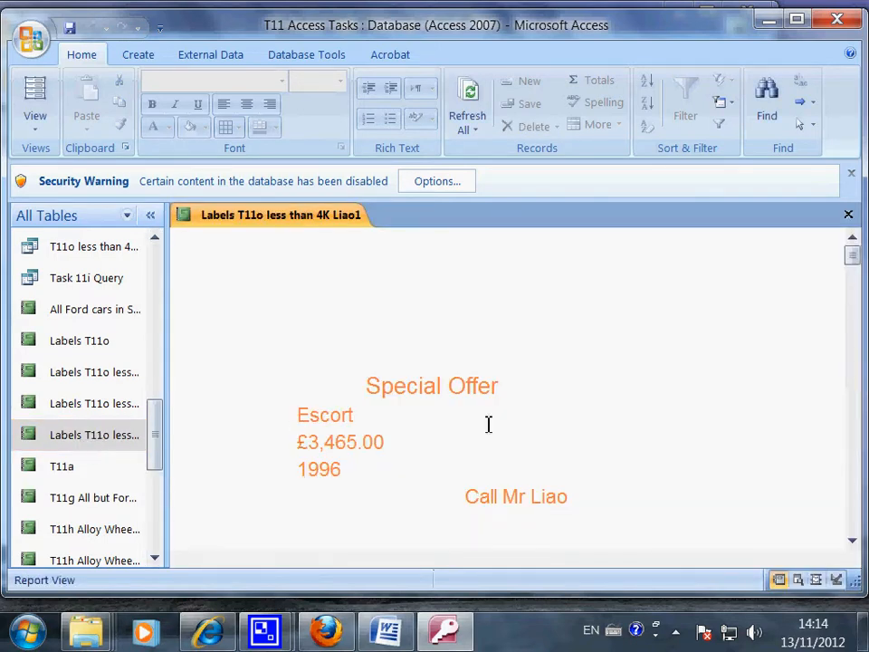
scroll(down, 3)
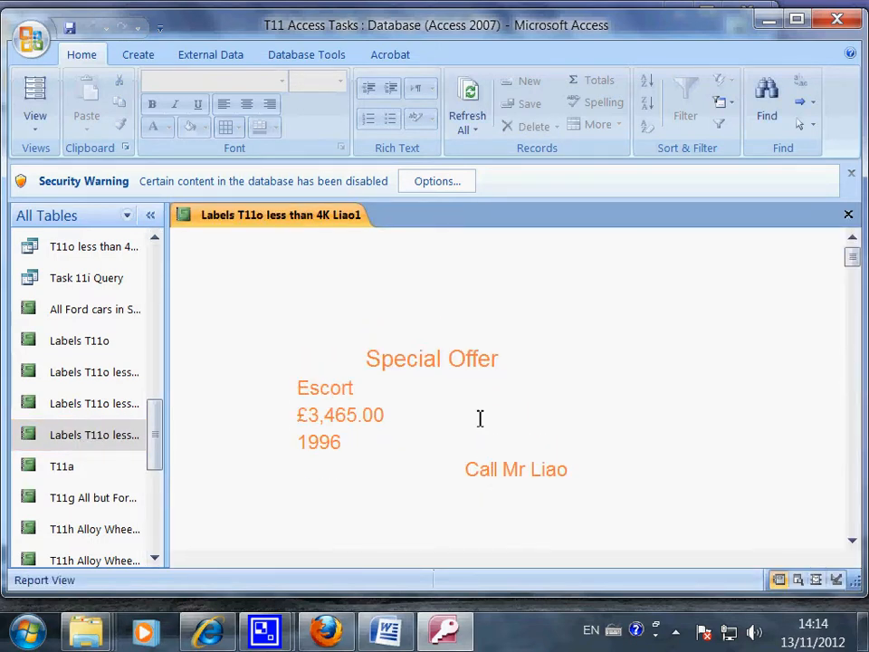
mouse_move(369, 358)
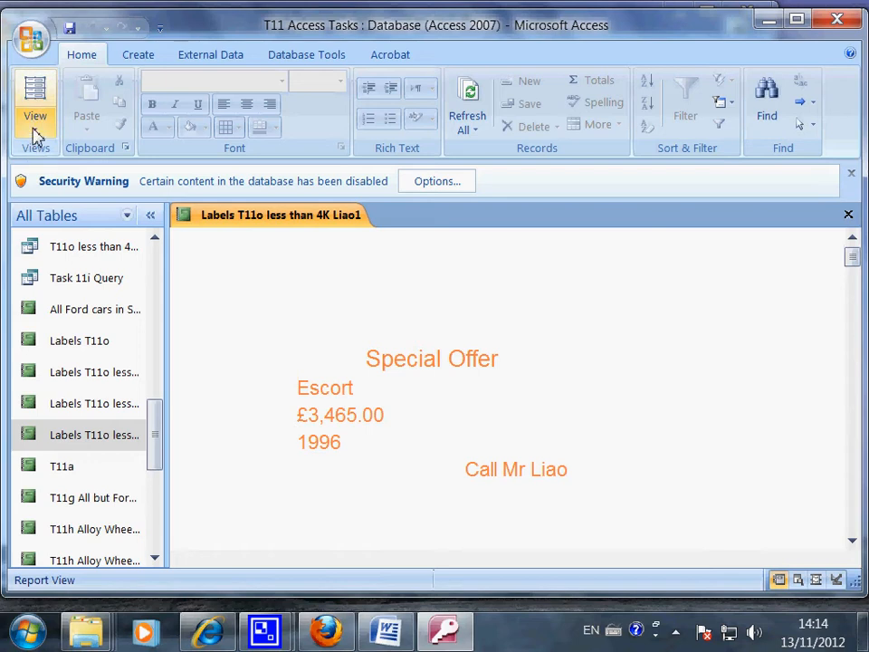
click(35, 99)
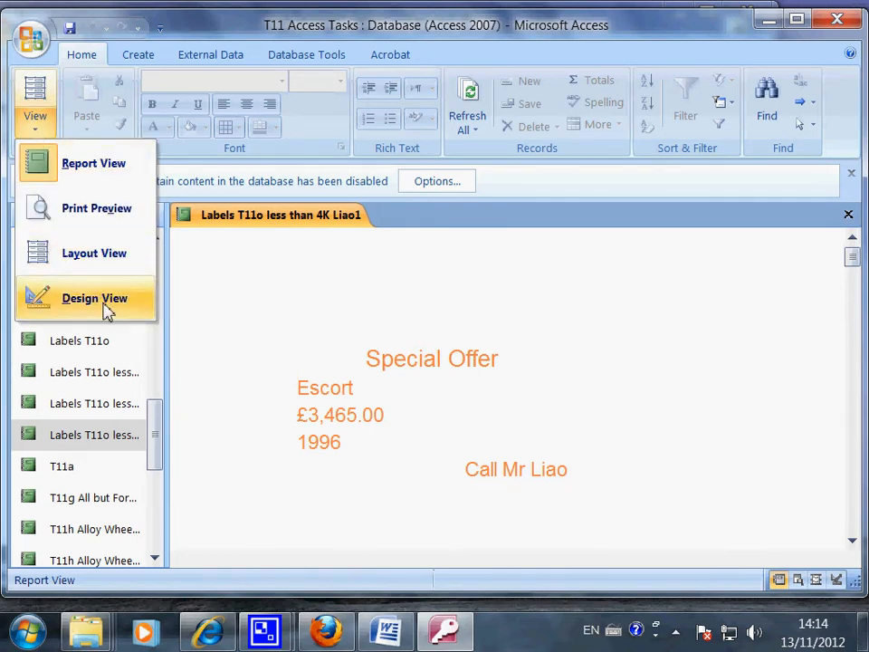
Switch the car labels report to Design View and select the Special Offer heading
click(94, 298)
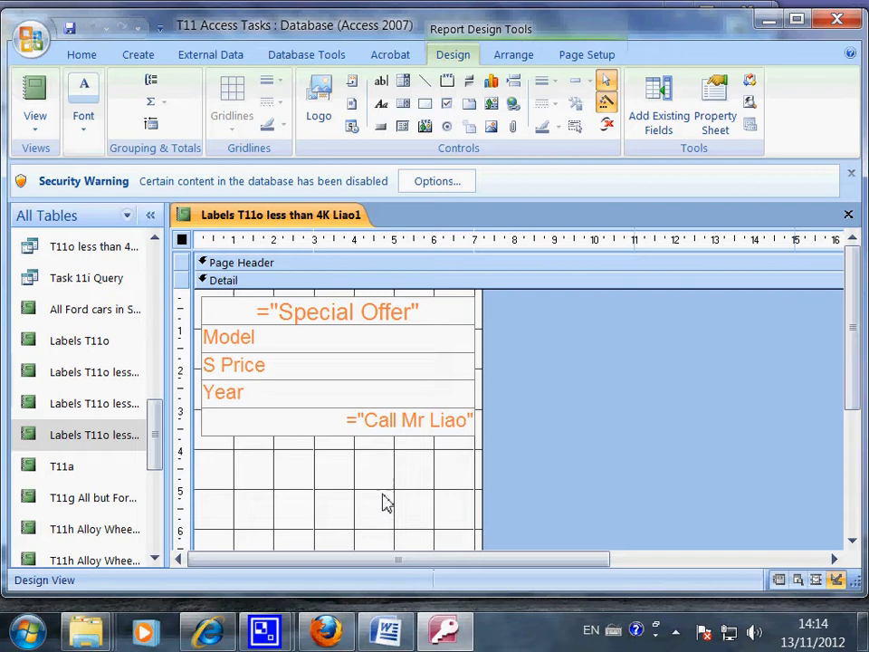
mouse_move(380, 439)
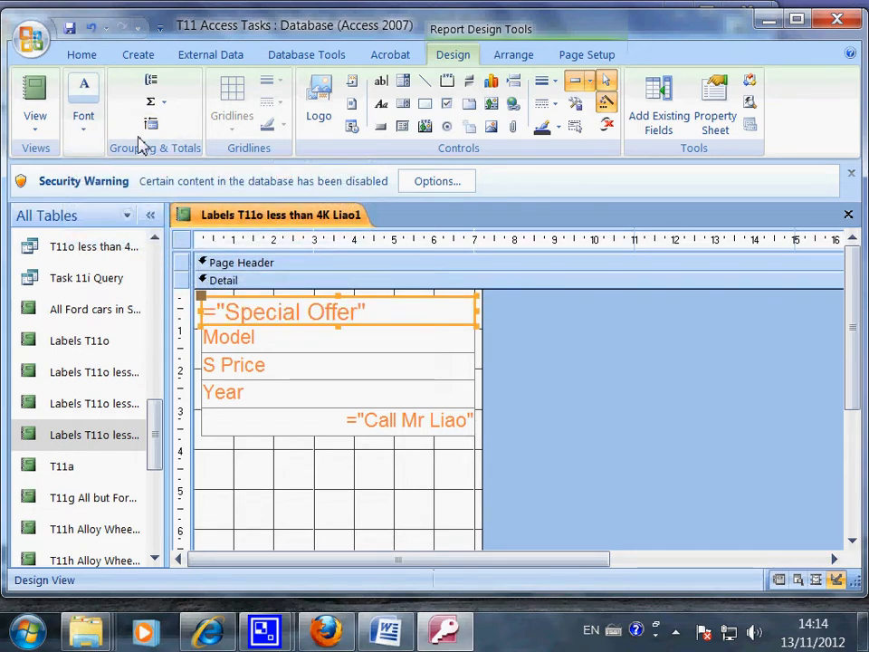
click(284, 310)
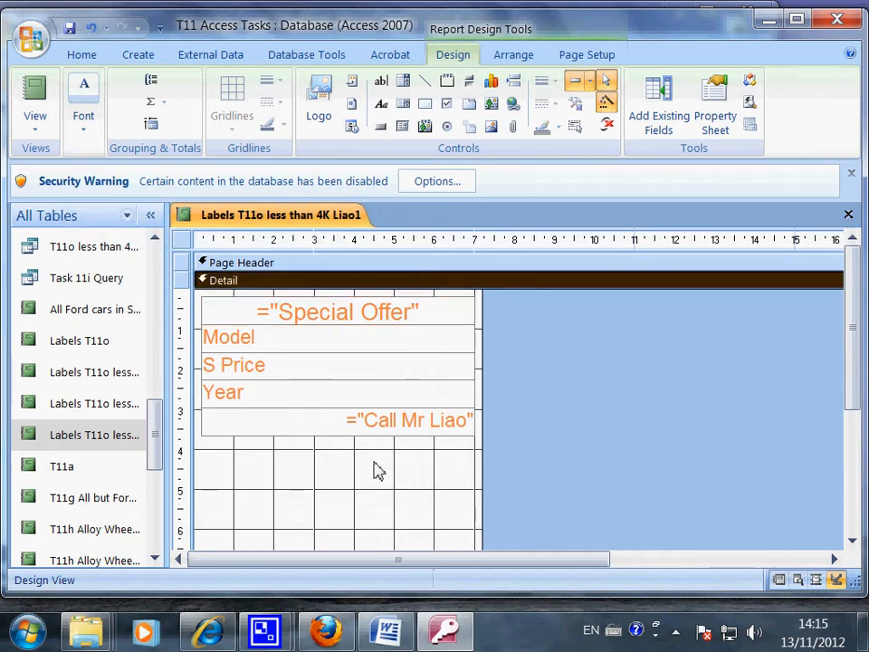
mouse_move(285, 353)
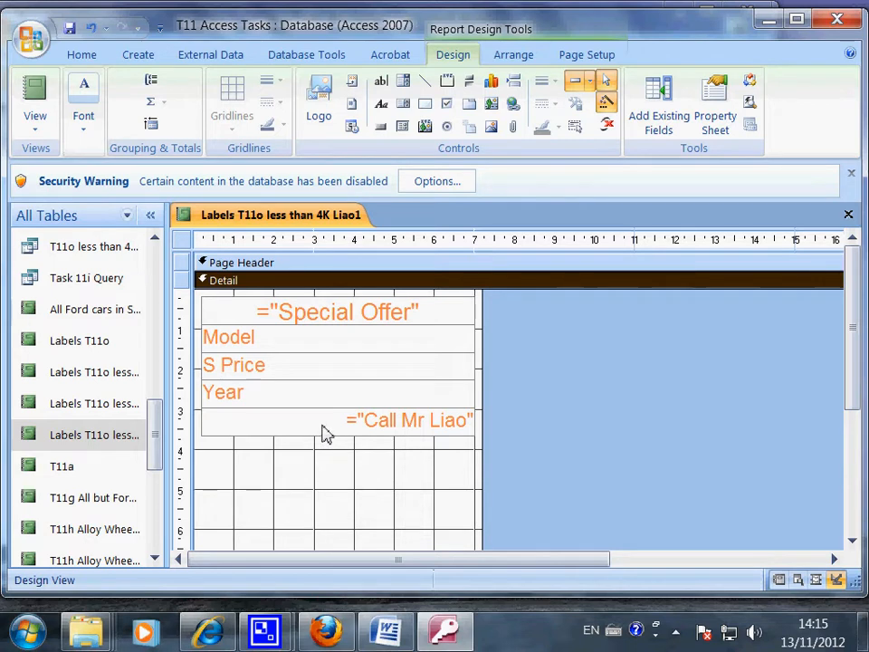
Select the label's bottom text box and then the Model field box
click(408, 420)
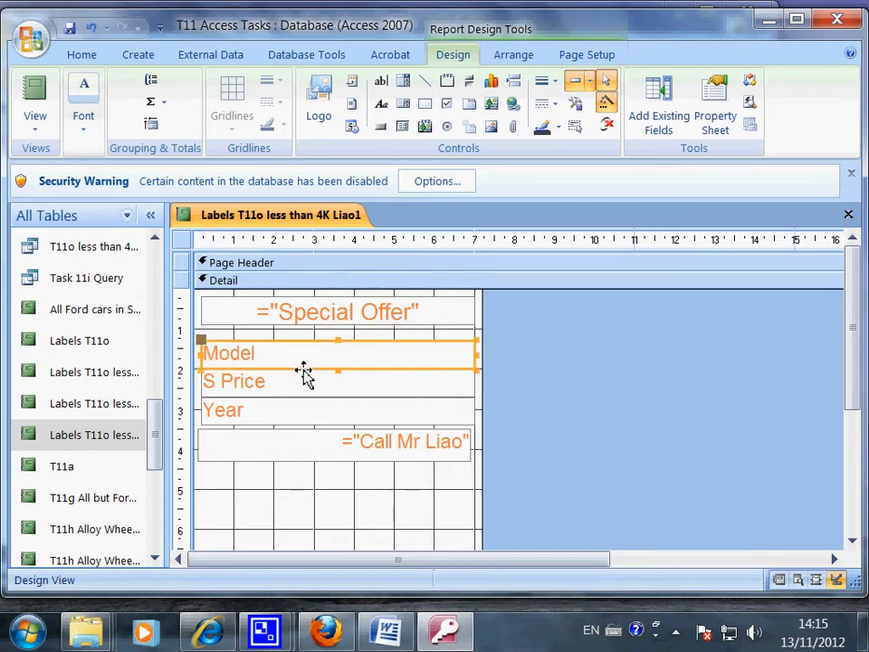
click(336, 312)
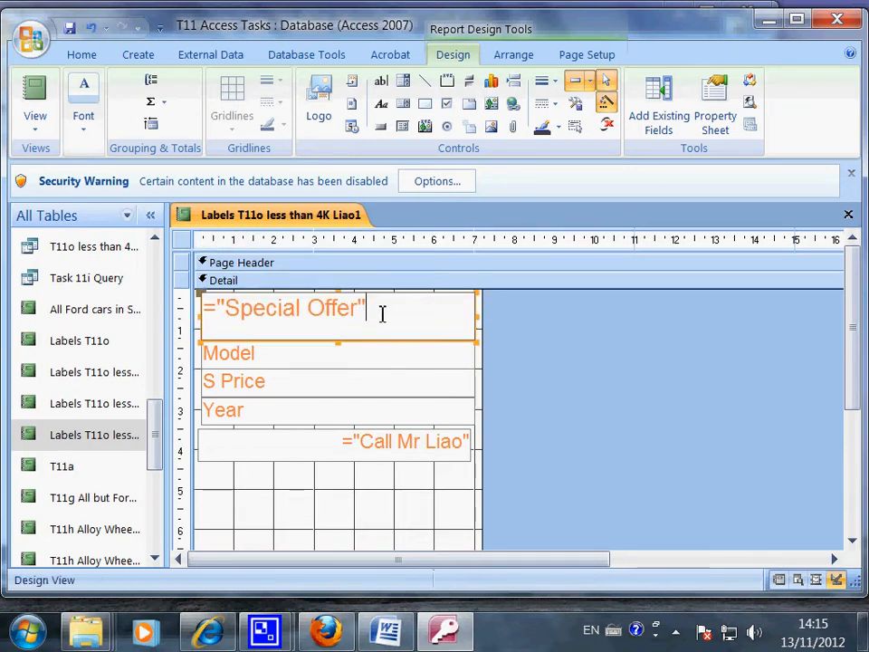
Select the Special Offer heading text and set its font colour to red
double_click(283, 308)
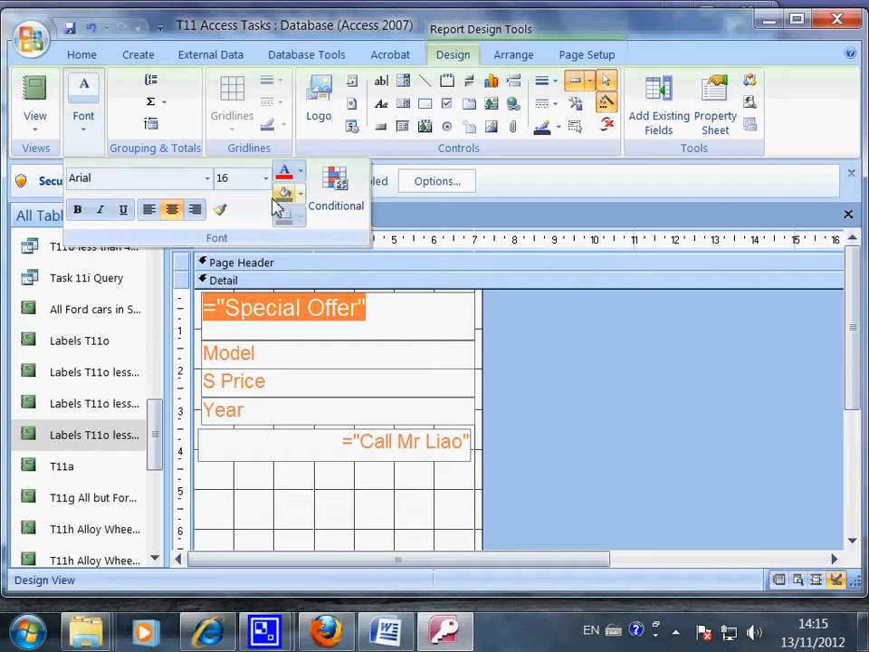
click(263, 177)
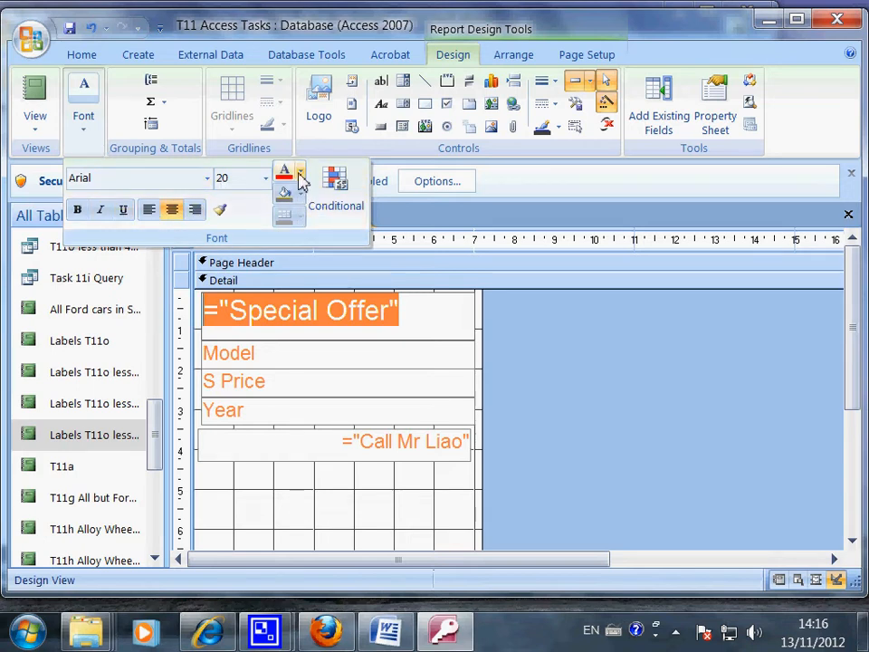
click(300, 177)
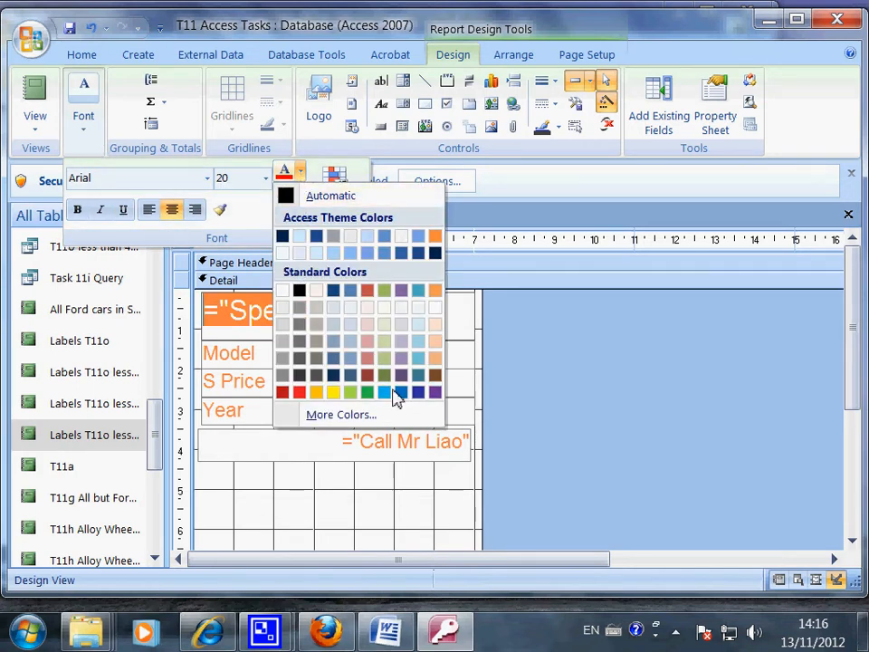
mouse_move(333, 392)
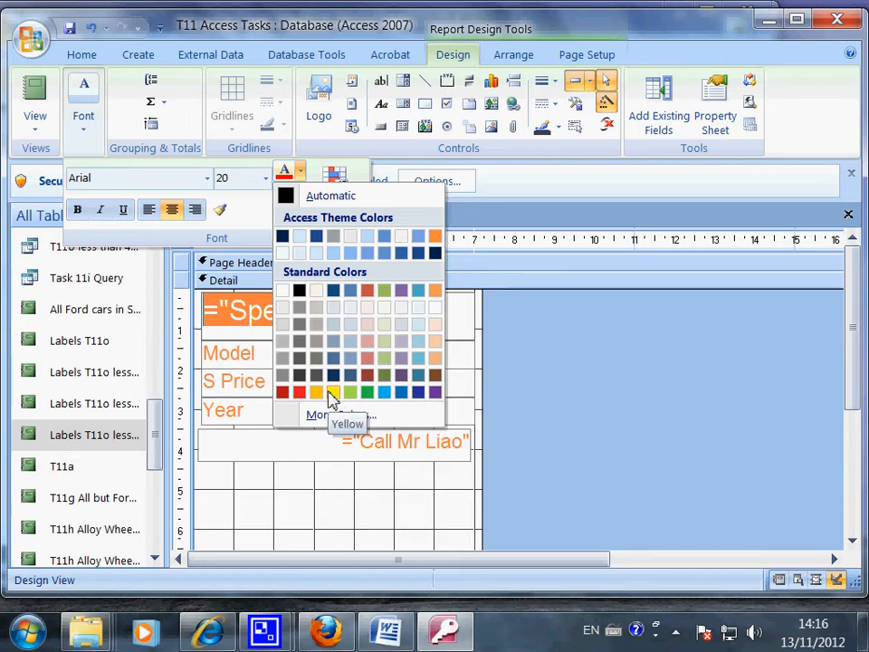
click(334, 392)
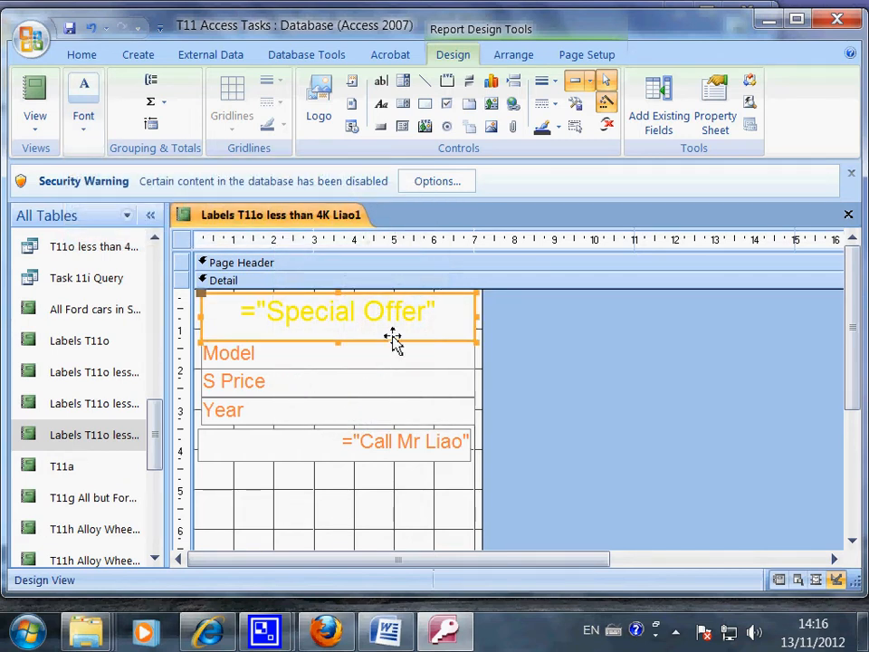
click(335, 310)
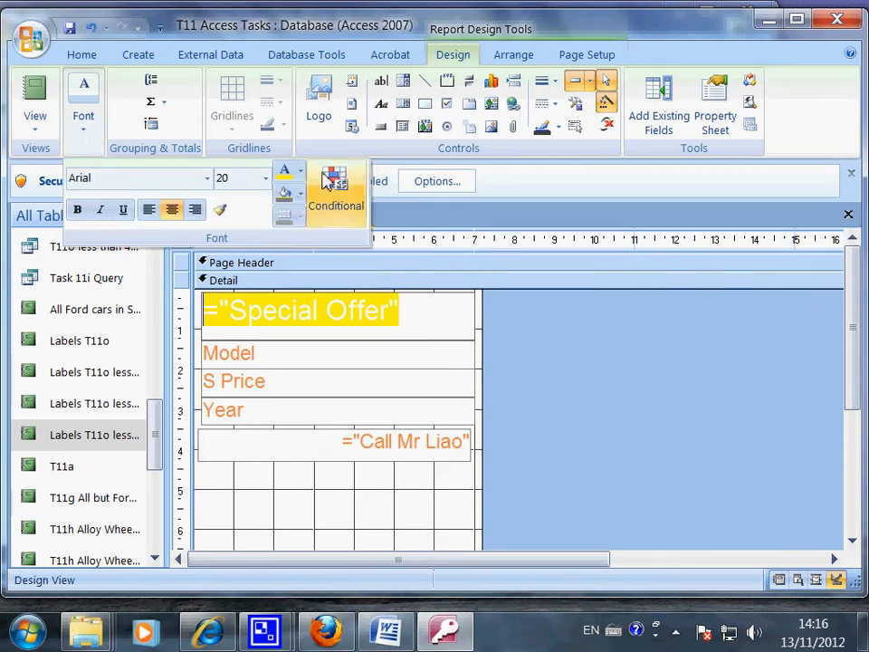
click(301, 170)
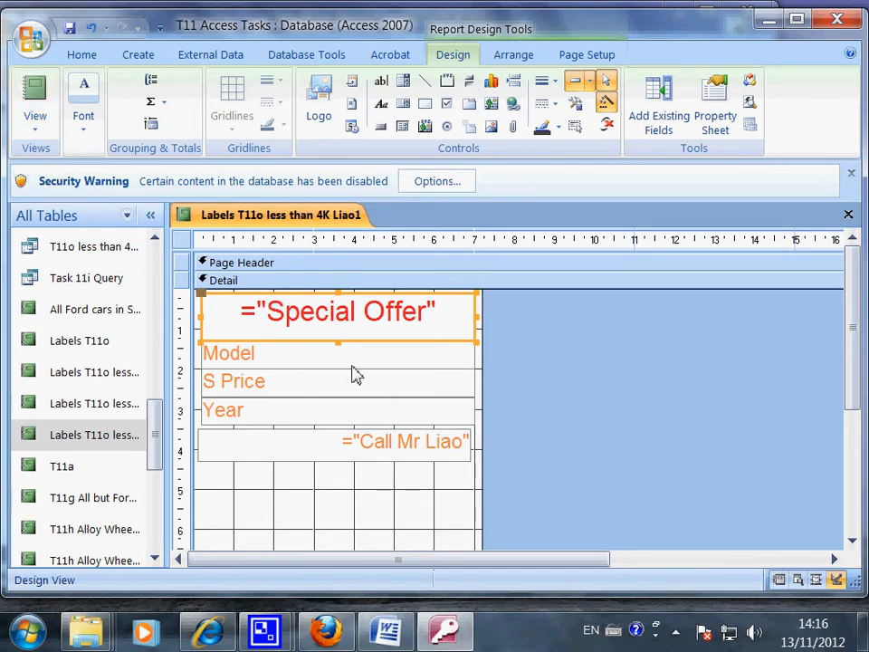
mouse_move(108, 178)
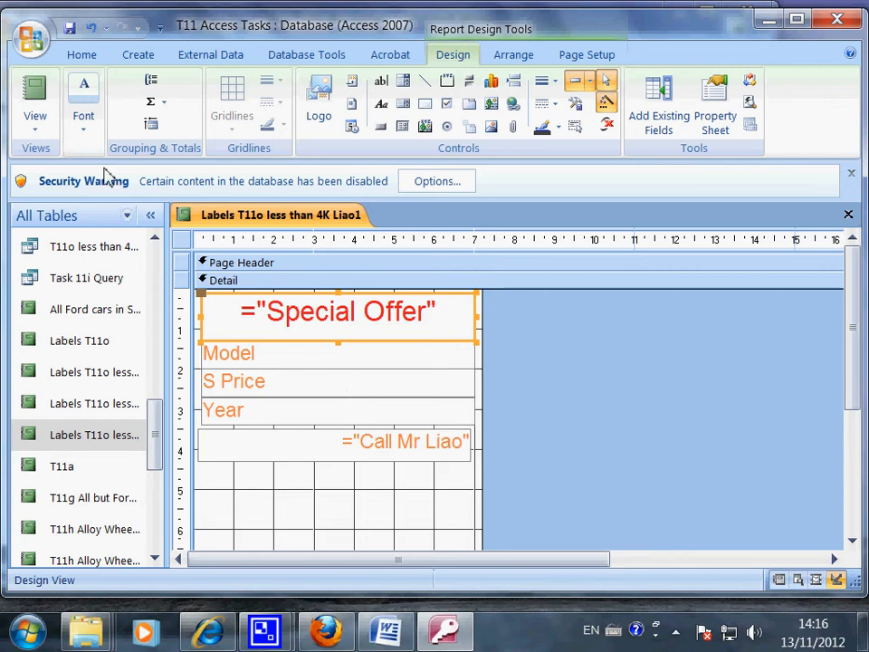
Preview the label, adjust the heading in Design View, then return to Report View
click(34, 100)
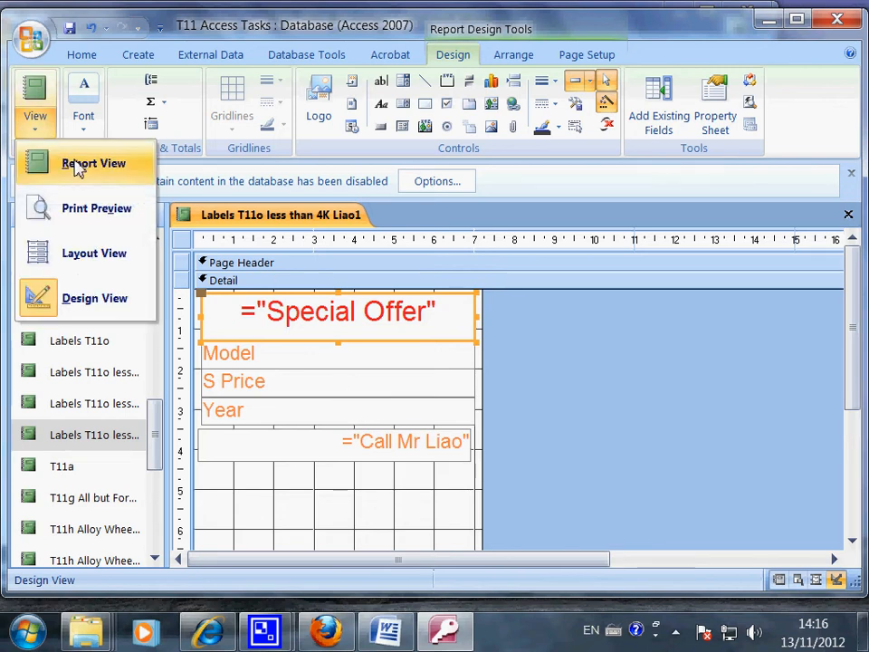
click(92, 163)
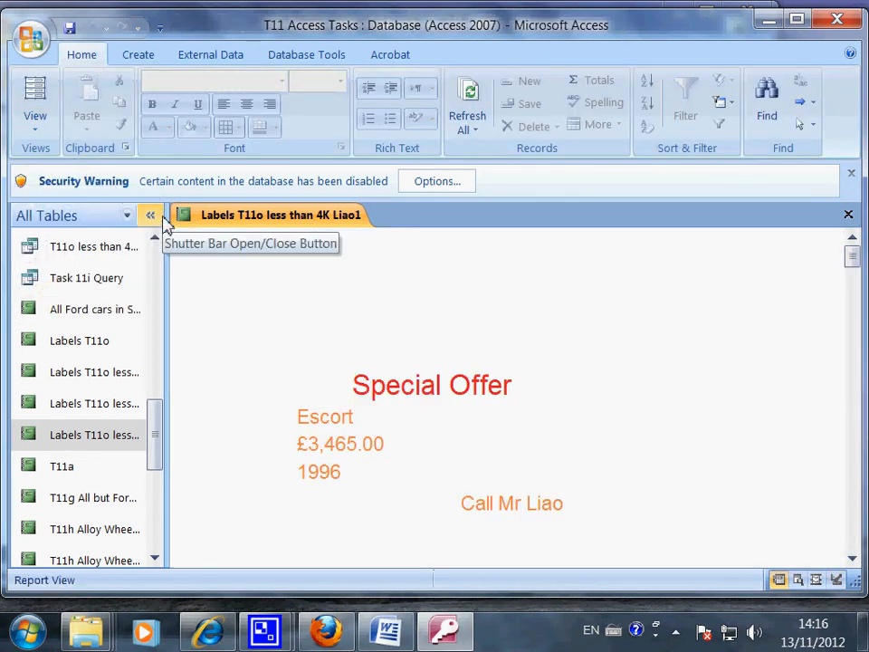
mouse_move(252, 396)
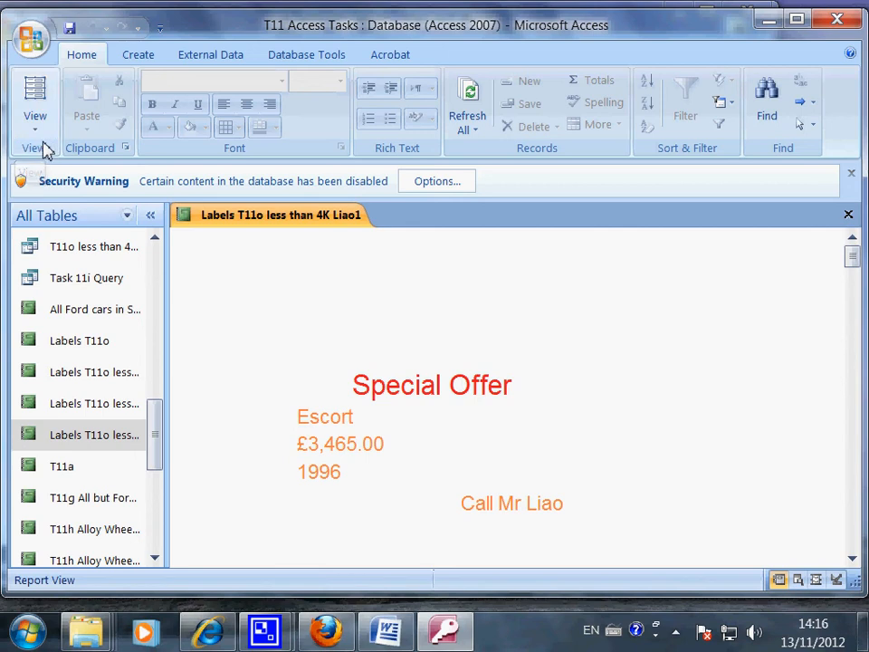
click(34, 99)
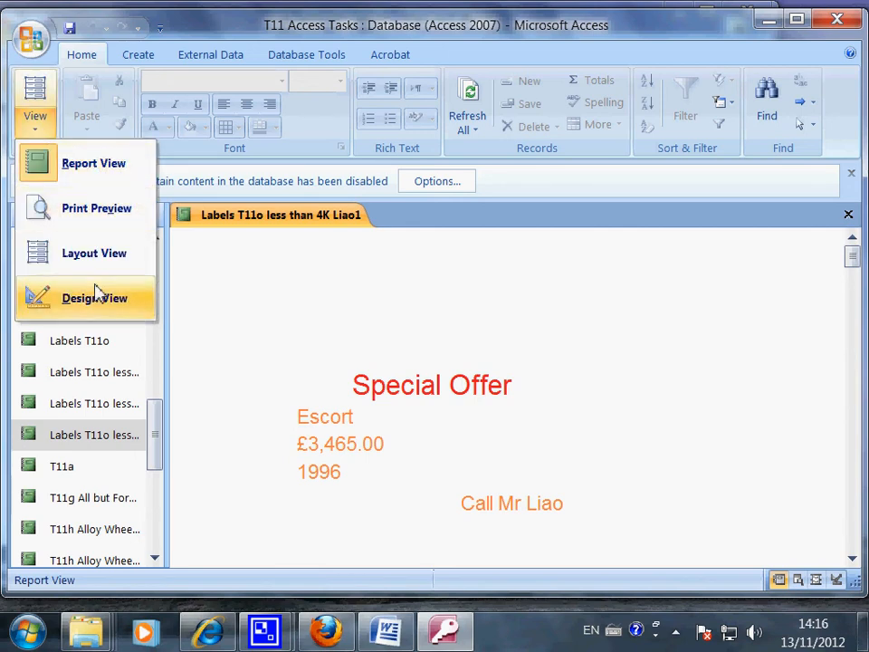
mouse_move(107, 308)
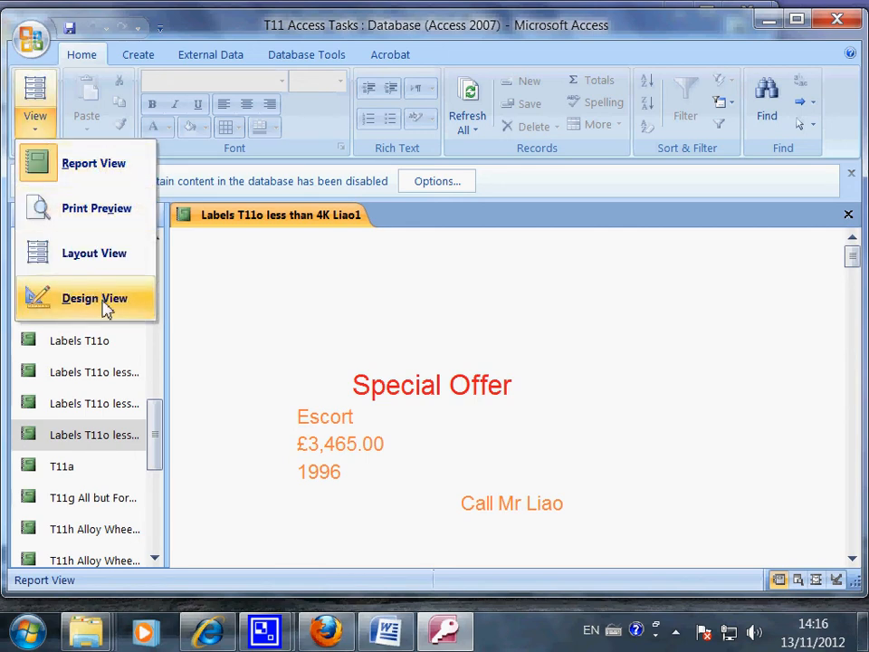
click(93, 298)
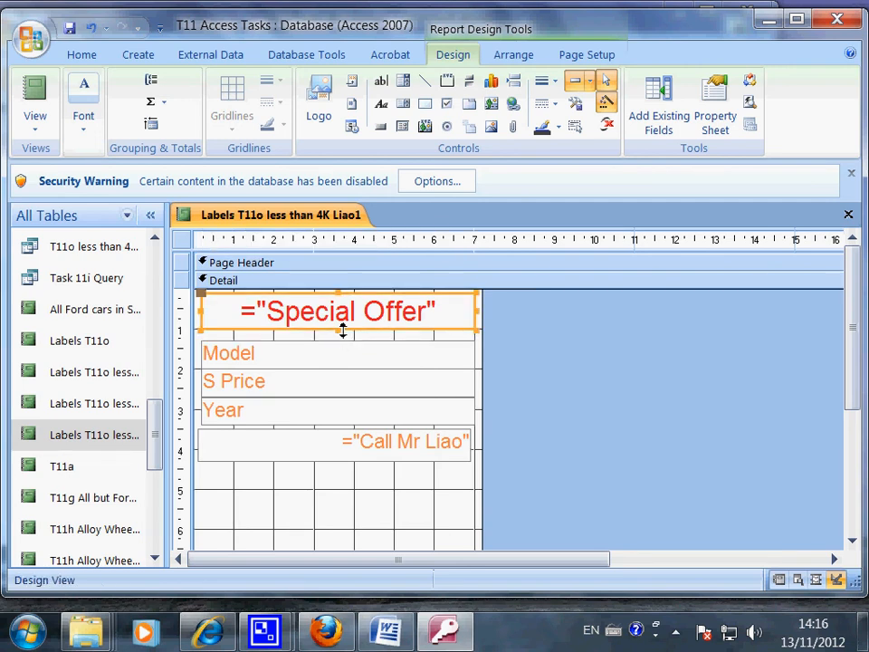
mouse_move(334, 354)
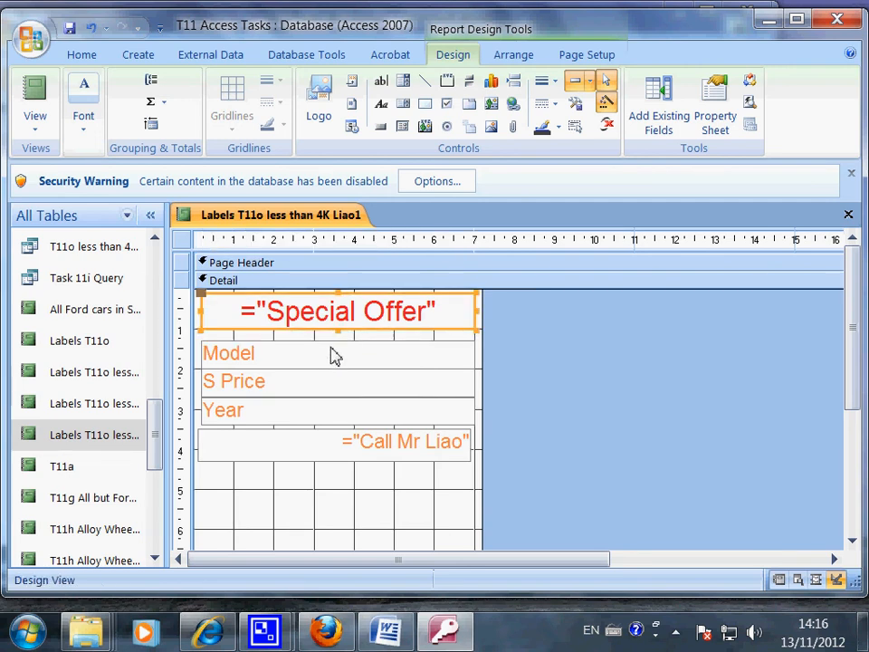
click(34, 100)
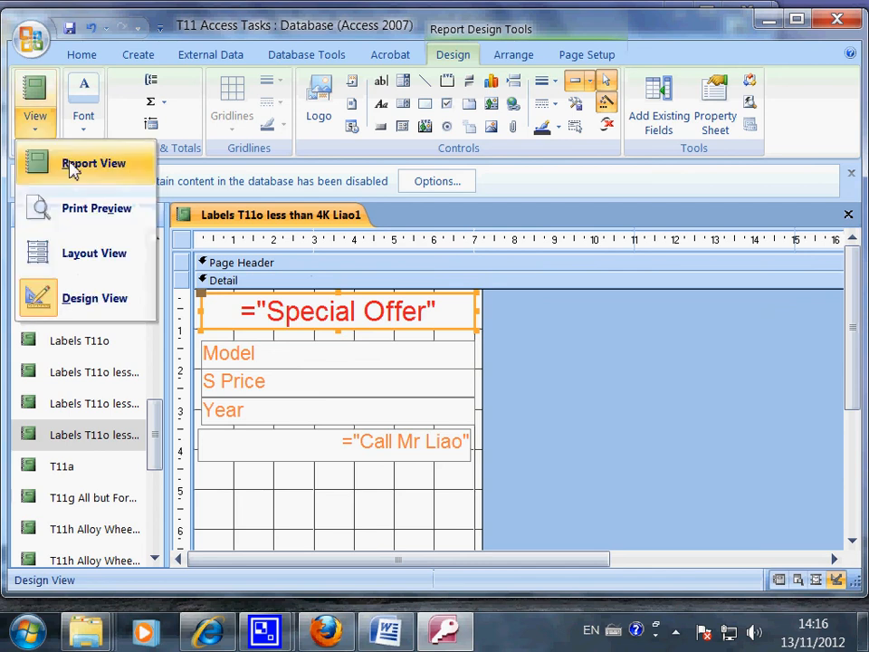
click(93, 163)
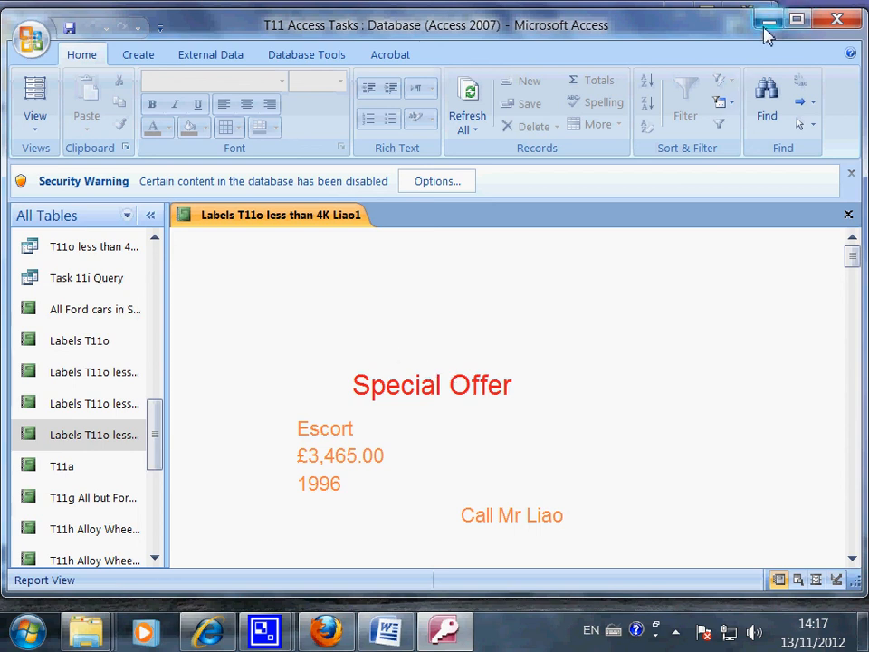
mouse_move(768, 20)
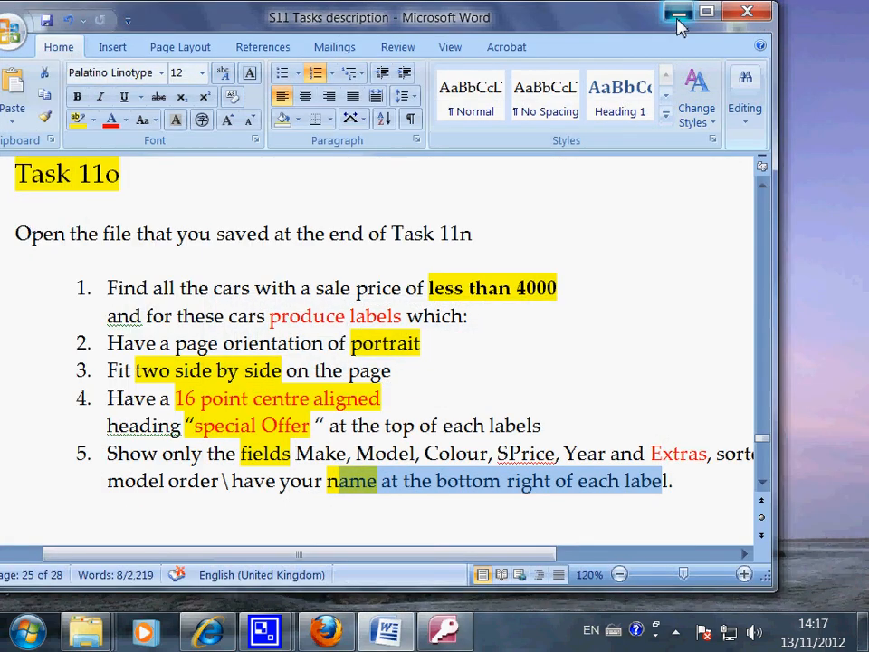
Minimise the Word task description window to reveal the desktop
click(678, 11)
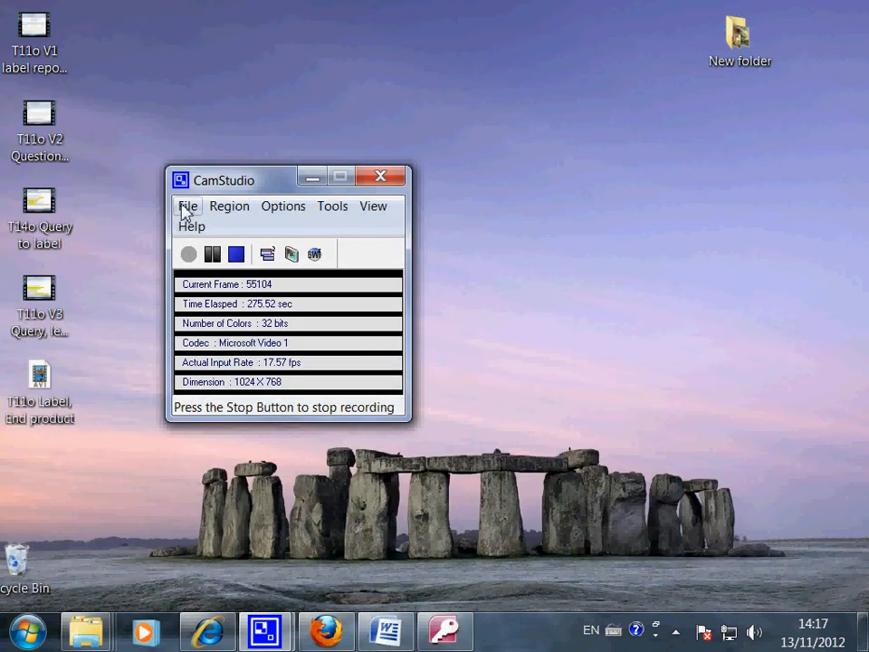